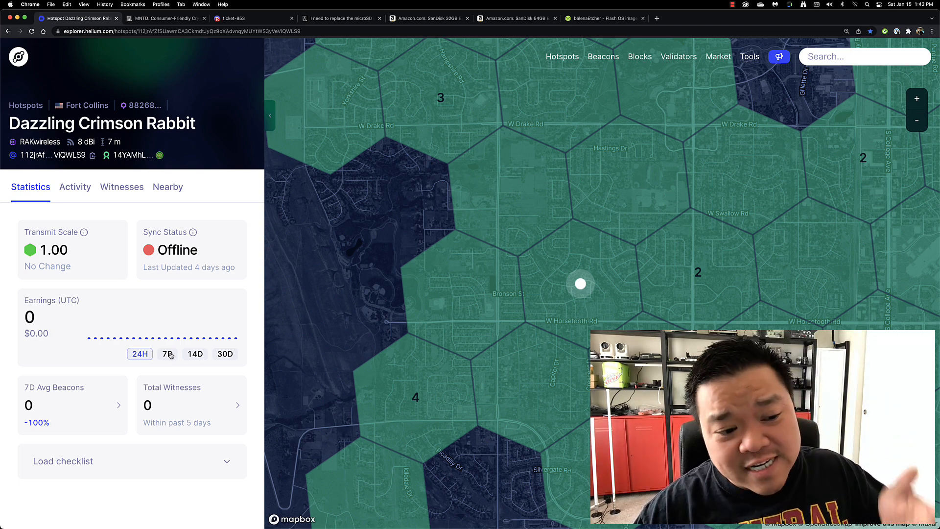
- Switch the Earnings chart through 7D and 14D to the 30D range showing 6.043 HNT
left_click(167, 354)
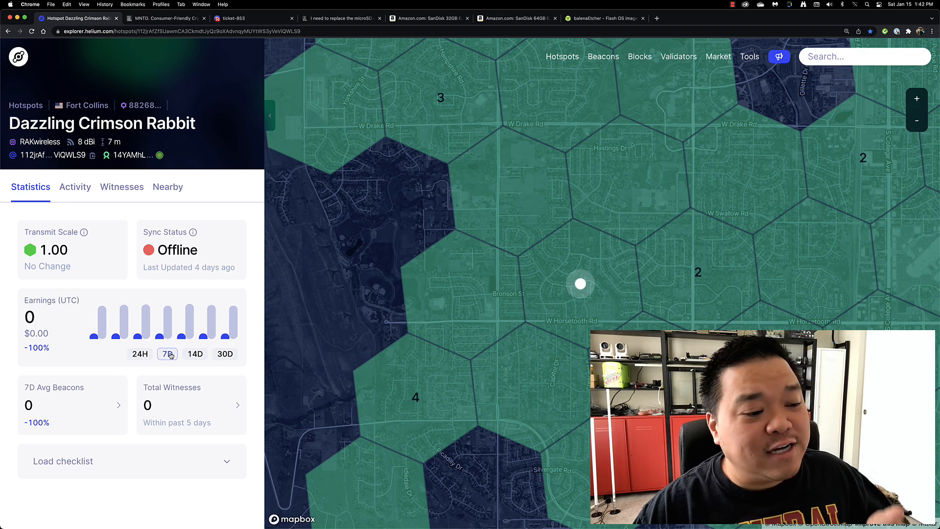
left_click(195, 354)
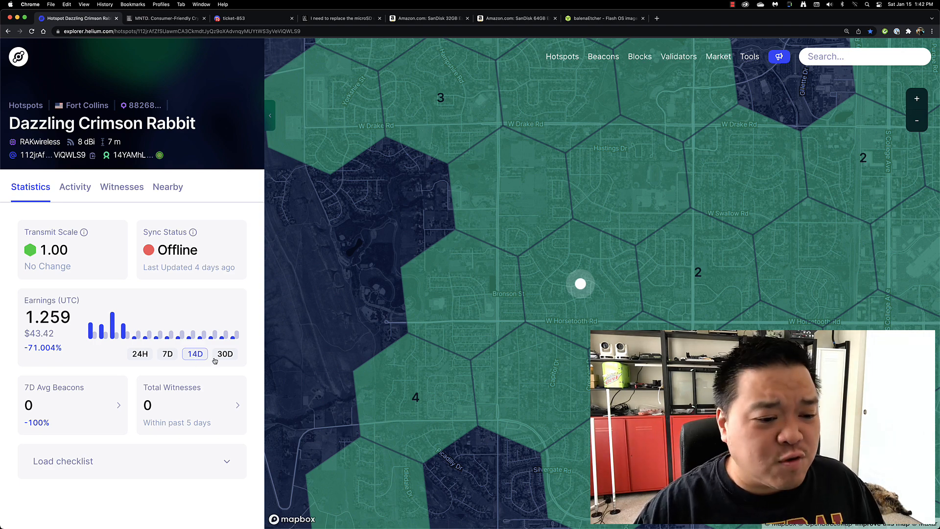
left_click(225, 353)
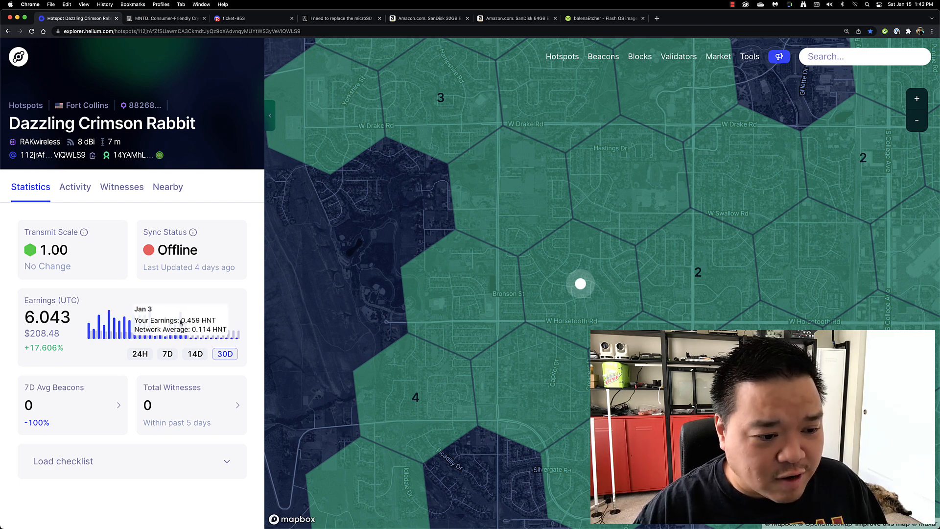
mouse_move(167, 347)
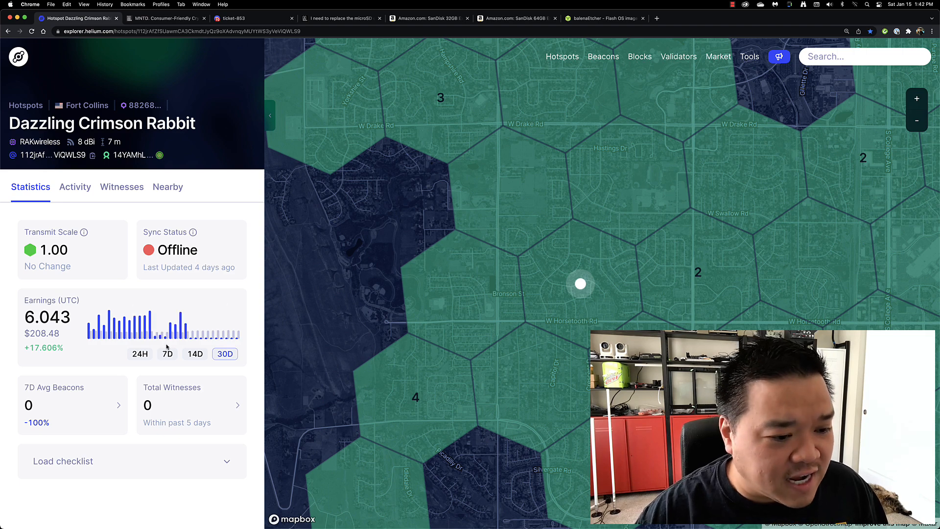
mouse_move(90, 329)
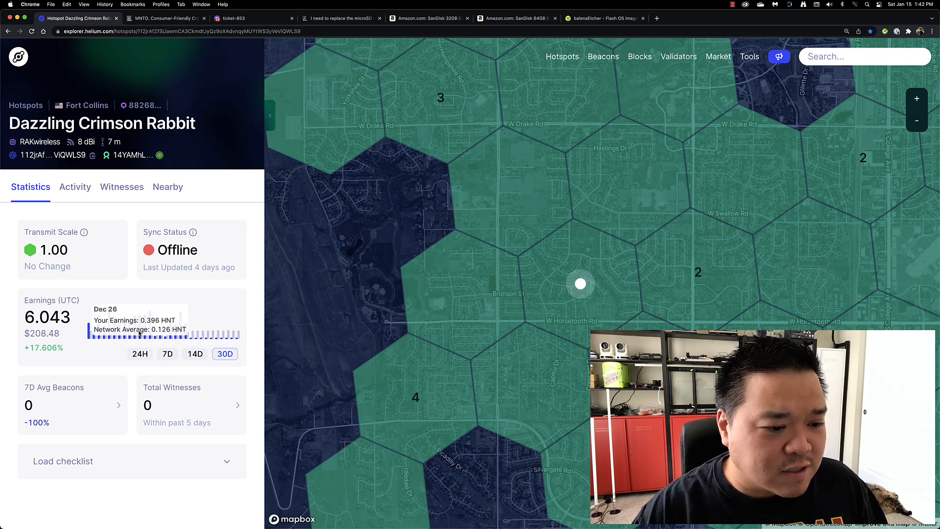
mouse_move(105, 333)
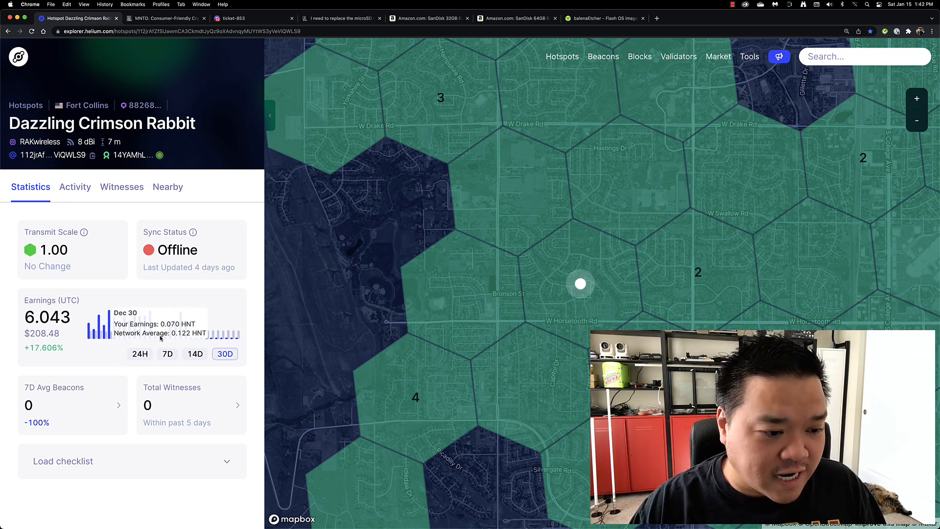
mouse_move(111, 349)
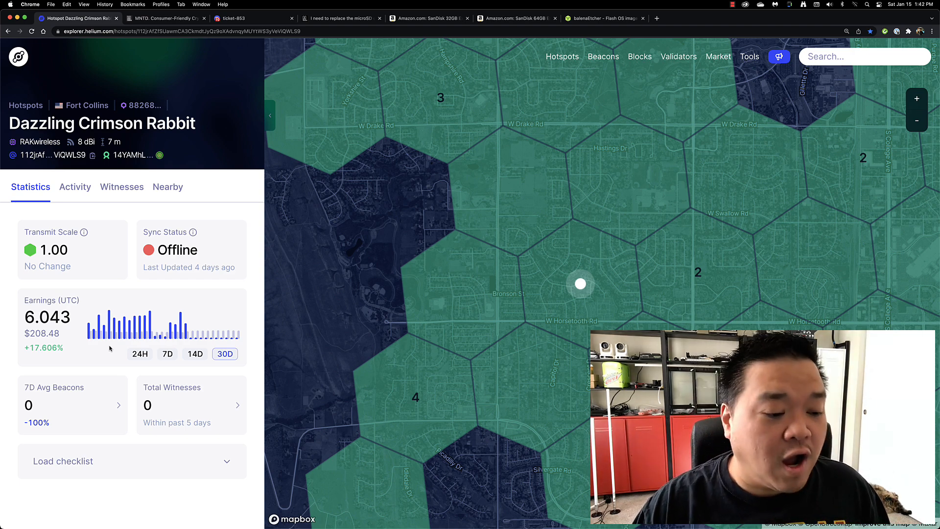
mouse_move(175, 321)
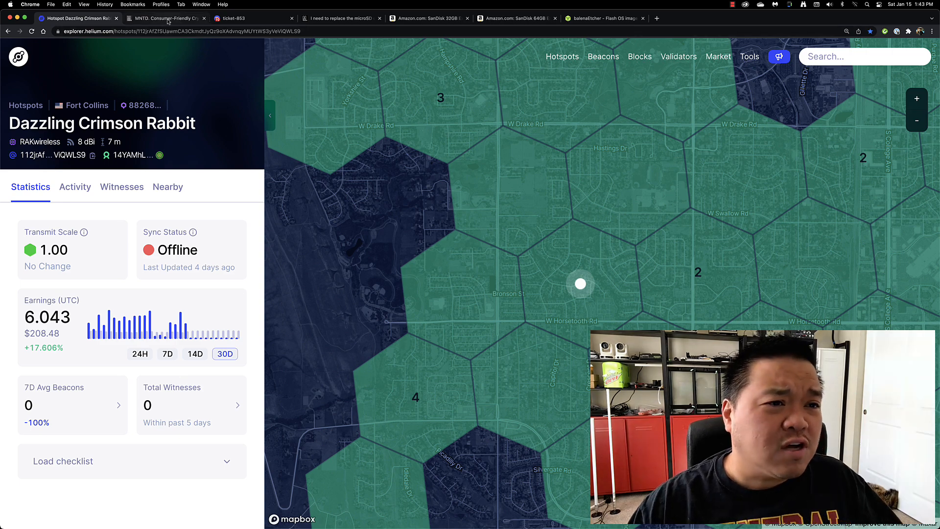
- Bring the MNTD Goldspot vs Blackspot comparison page to the front
left_click(164, 18)
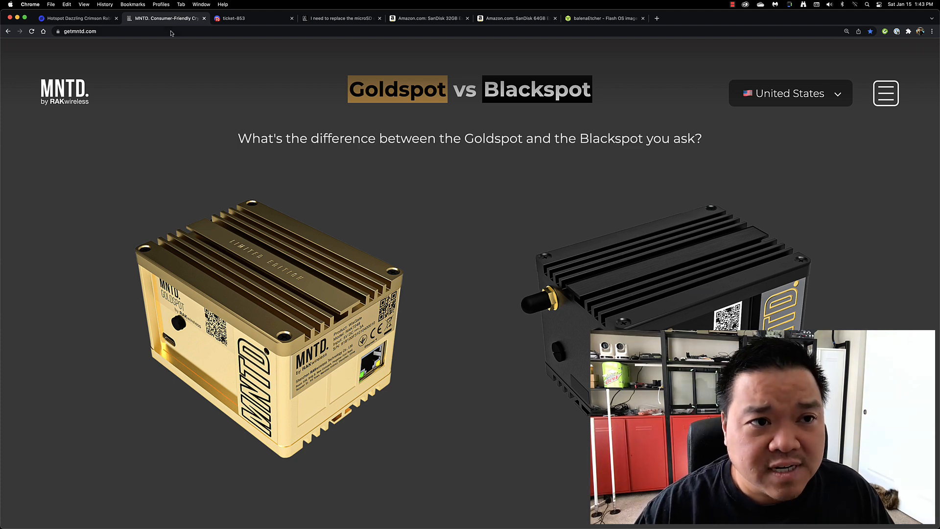
- Scroll the Discord ticket thread down to the staff reply with the support.getmntd.com link
left_click(252, 18)
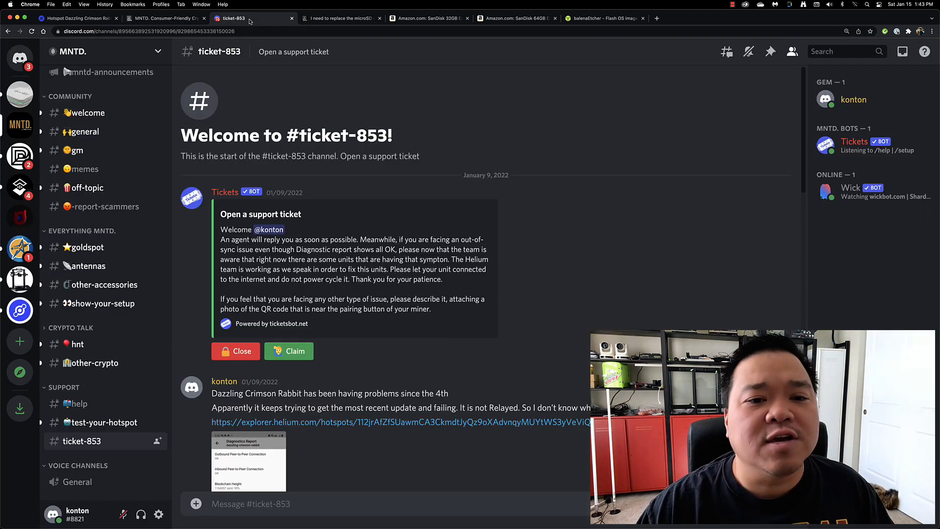
mouse_move(517, 83)
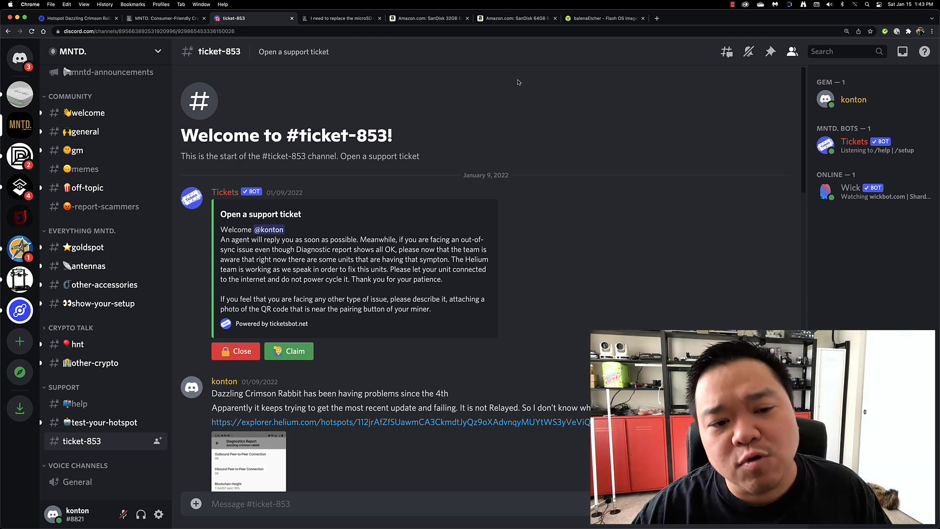
scroll("down", 3)
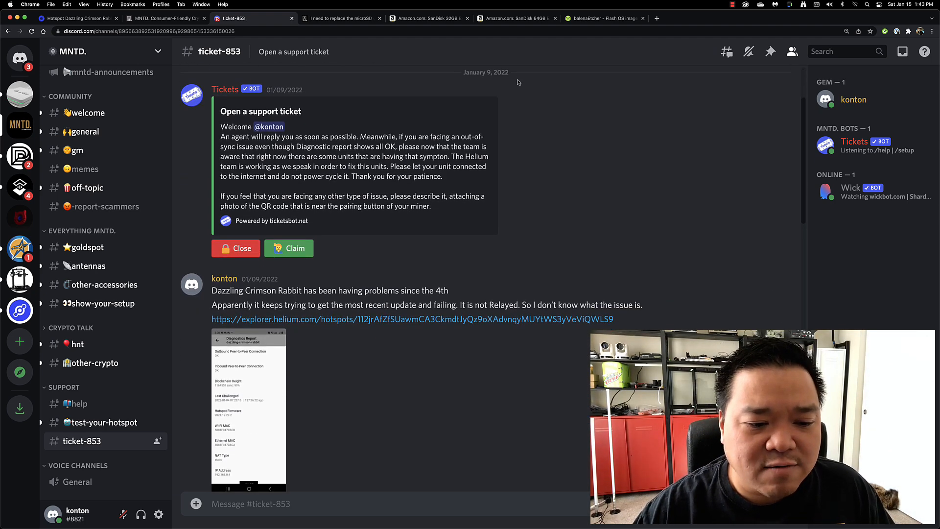
scroll("down", 3)
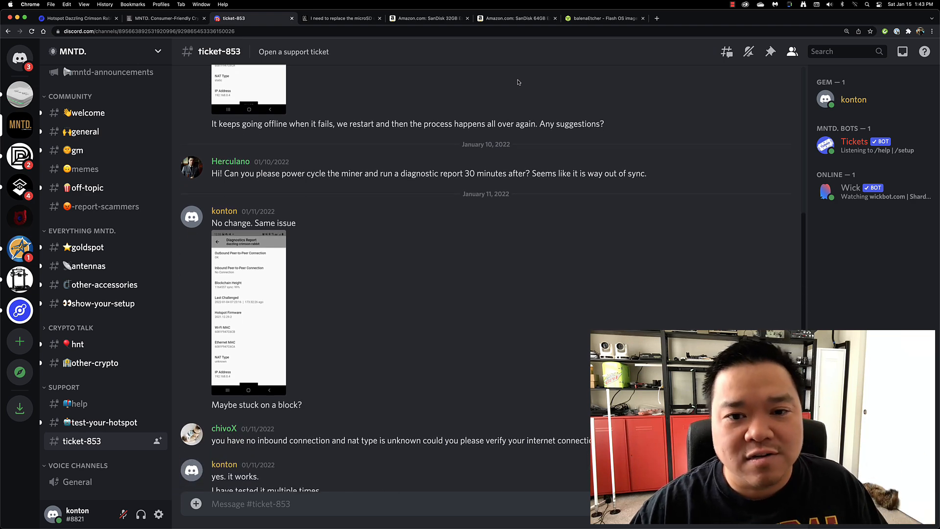
scroll("down", 3)
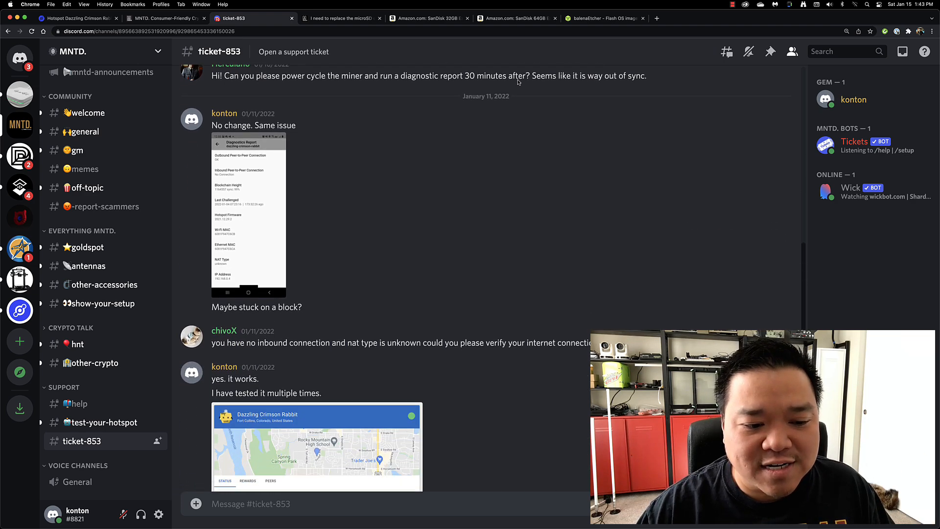
scroll("down", 3)
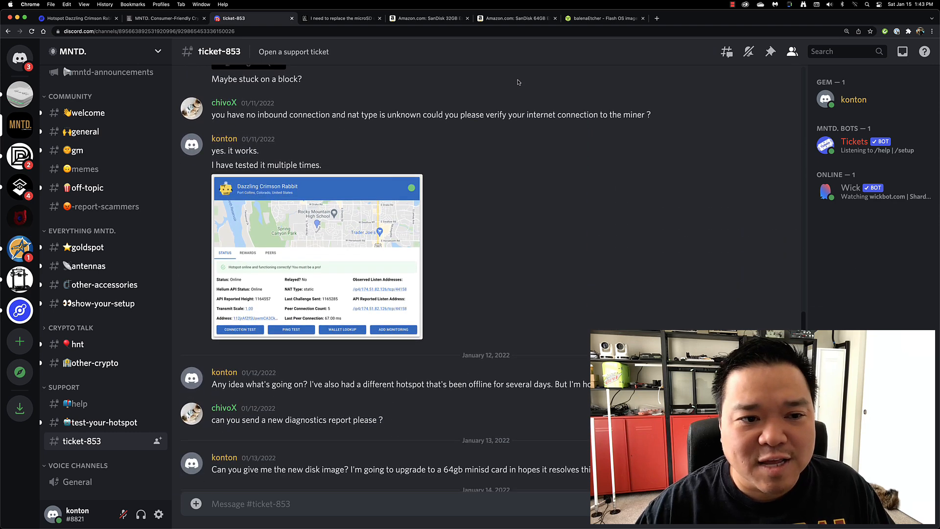
scroll("down", 3)
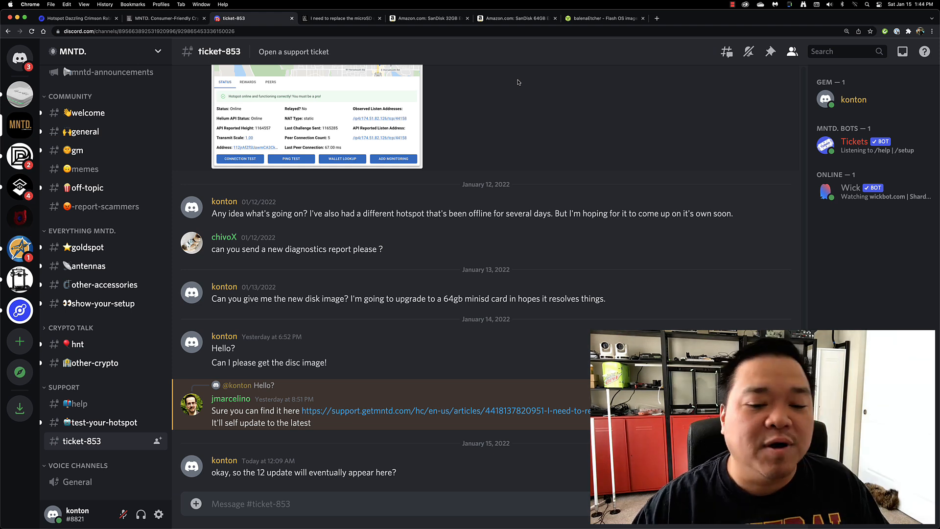
mouse_move(395, 310)
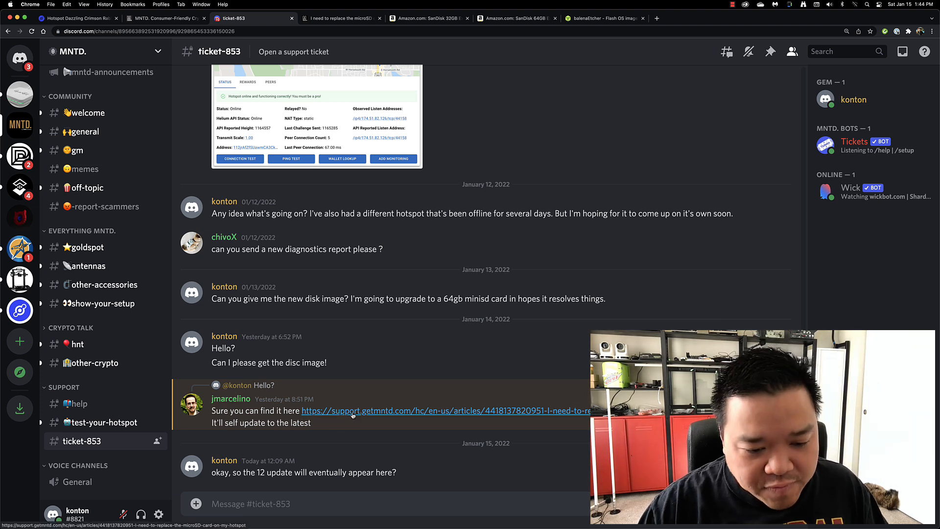
mouse_move(352, 410)
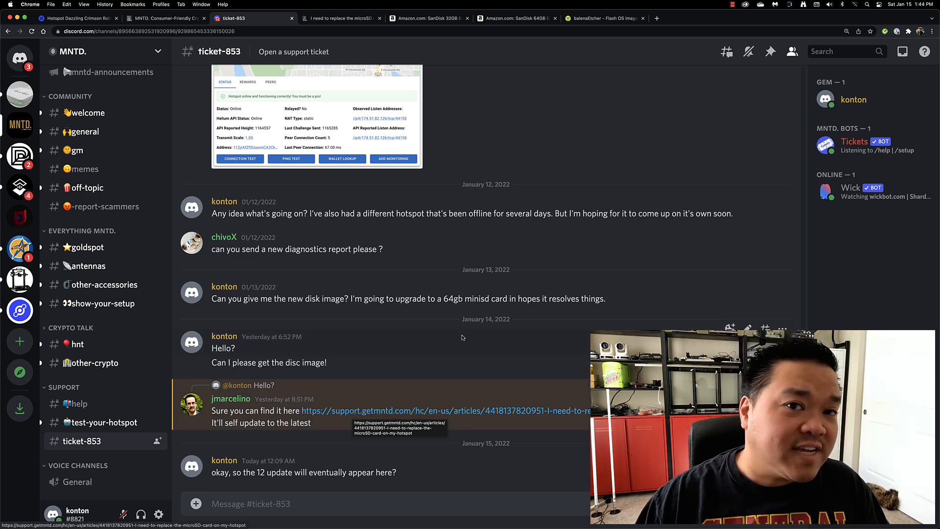
- Read through the 'I need to replace the microSD card on my hotspot' article to its prerequisites and download links
left_click(339, 17)
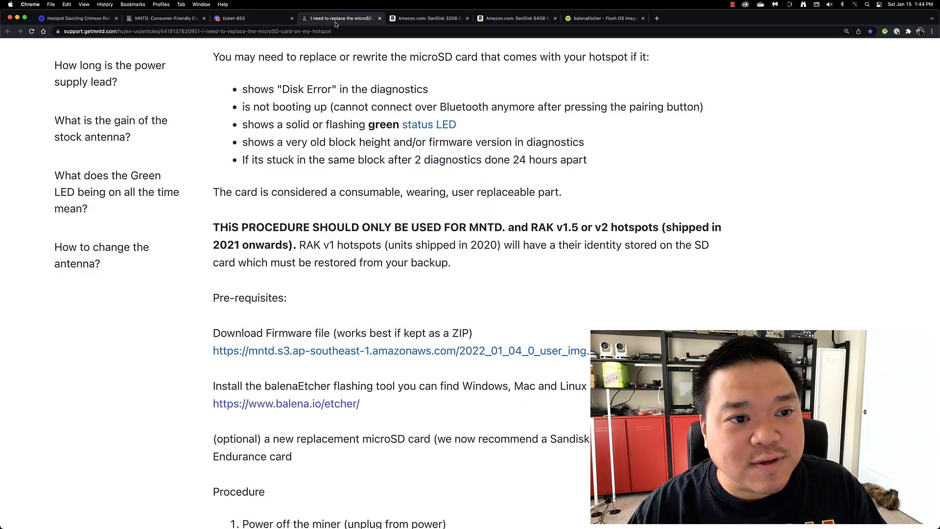
scroll("up", 3)
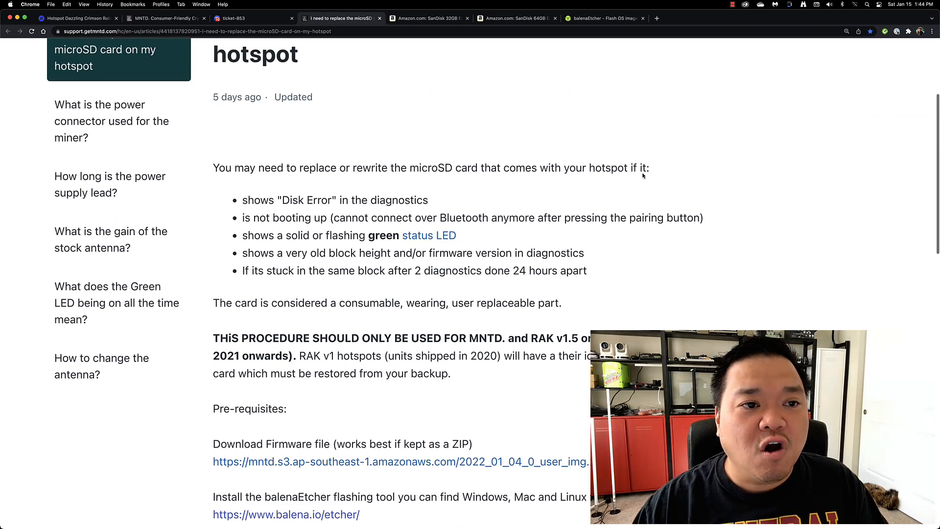
scroll("up", 3)
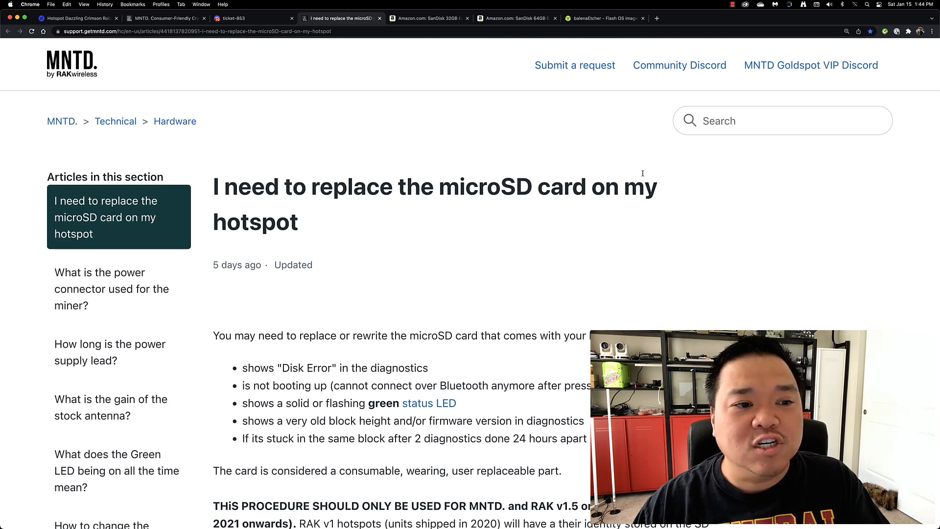
scroll("down", 3)
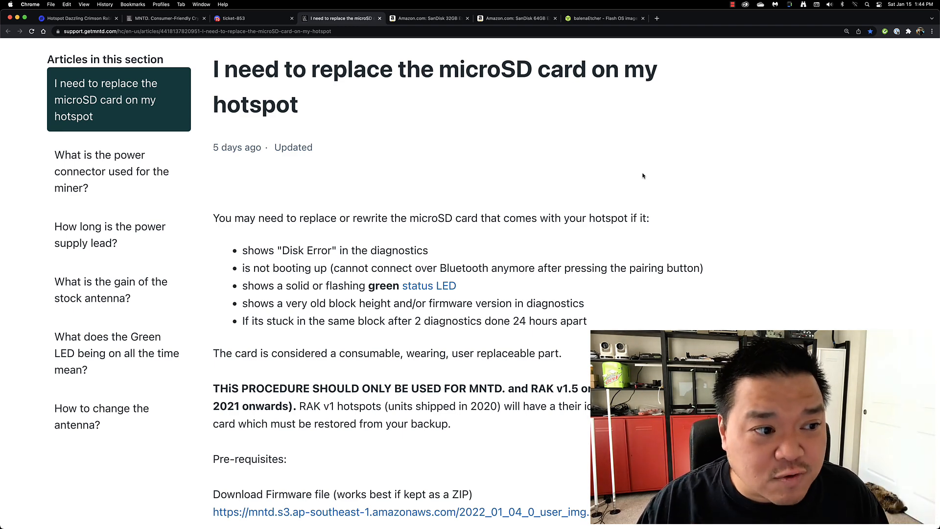
scroll("down", 3)
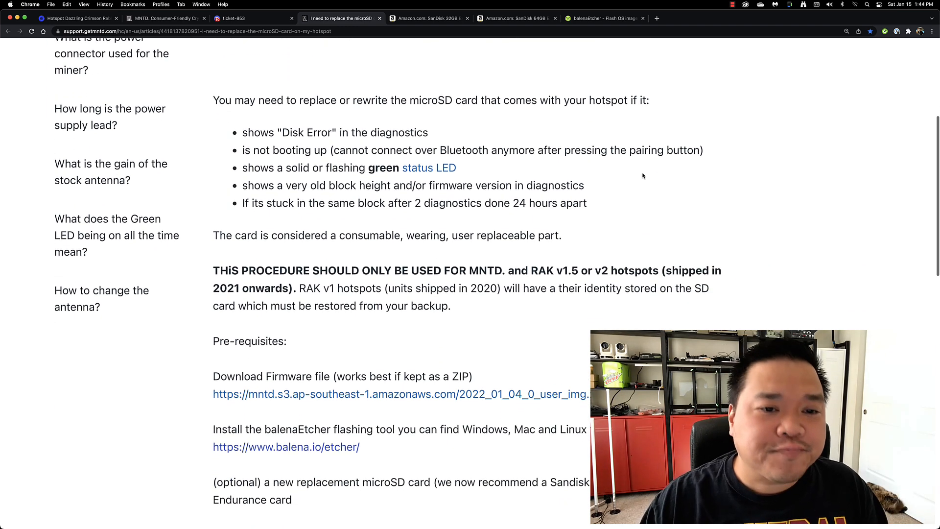
scroll("down", 3)
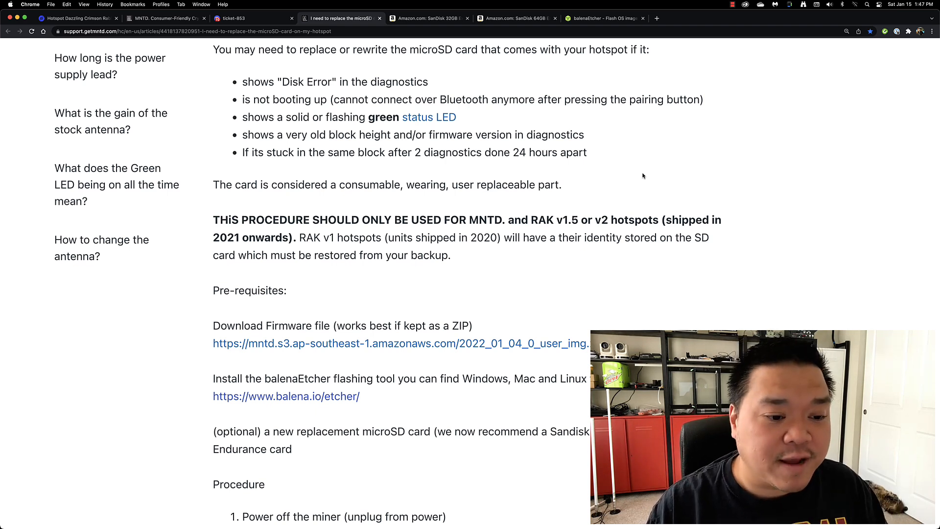
mouse_move(648, 133)
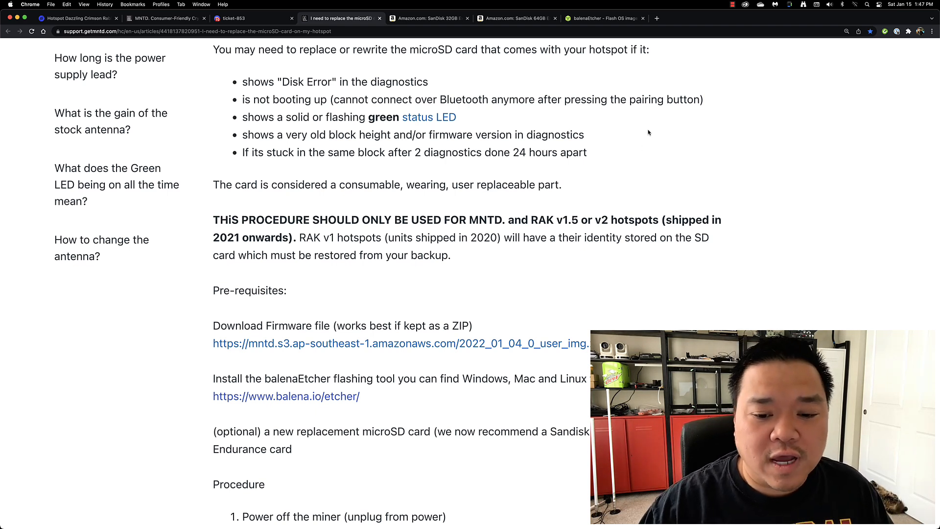
scroll("down", 3)
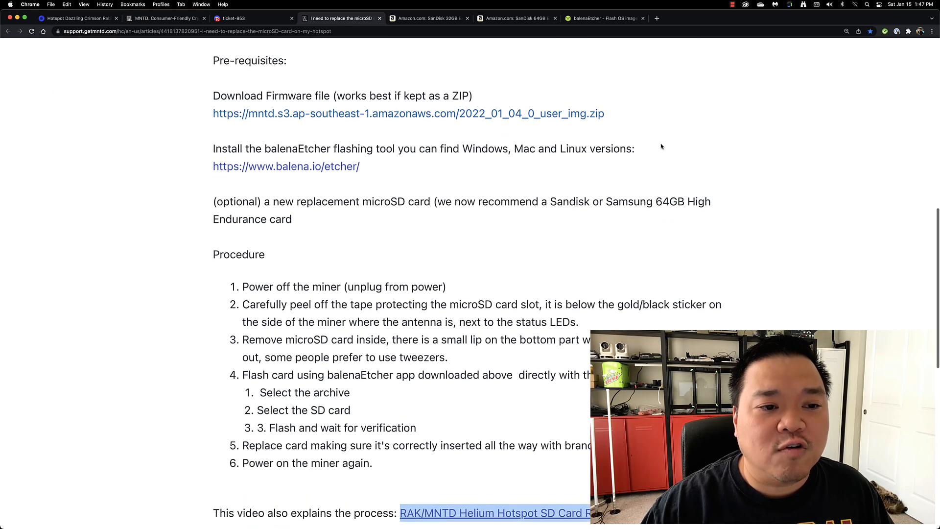
scroll("down", 3)
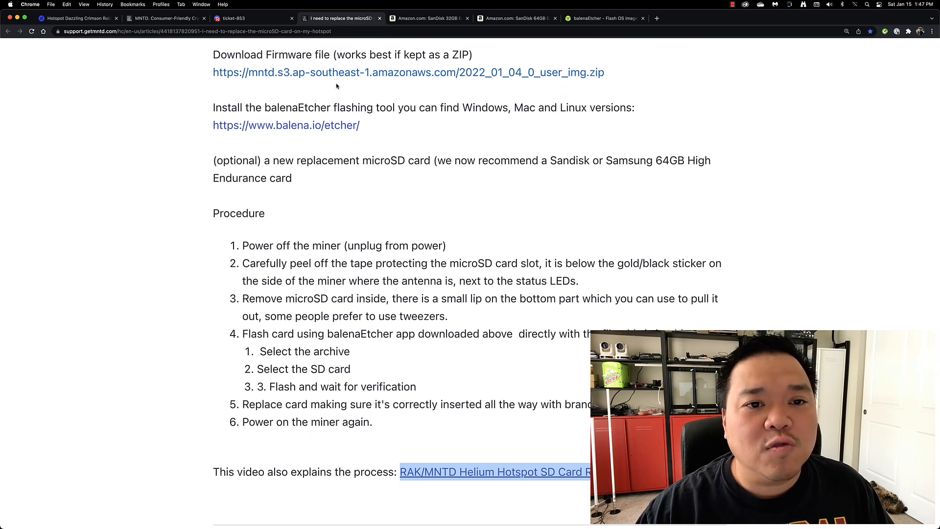
mouse_move(498, 72)
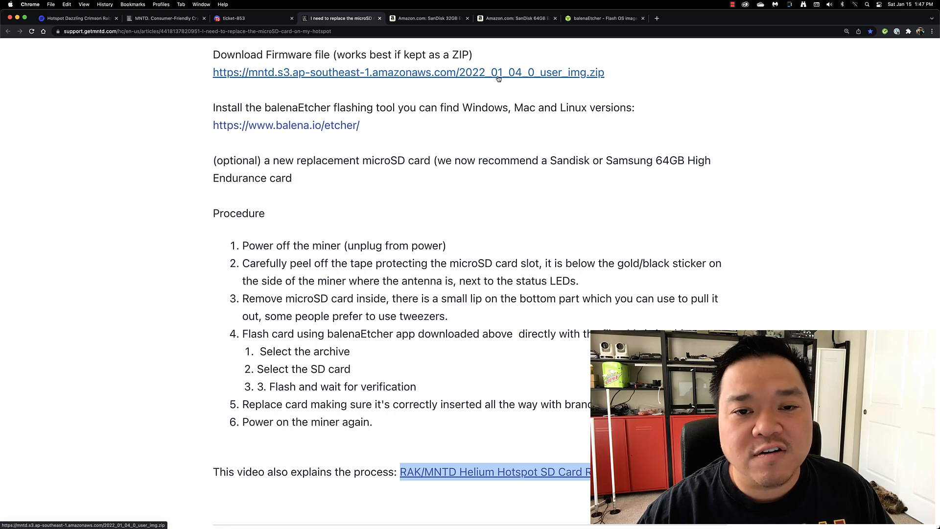
mouse_move(521, 82)
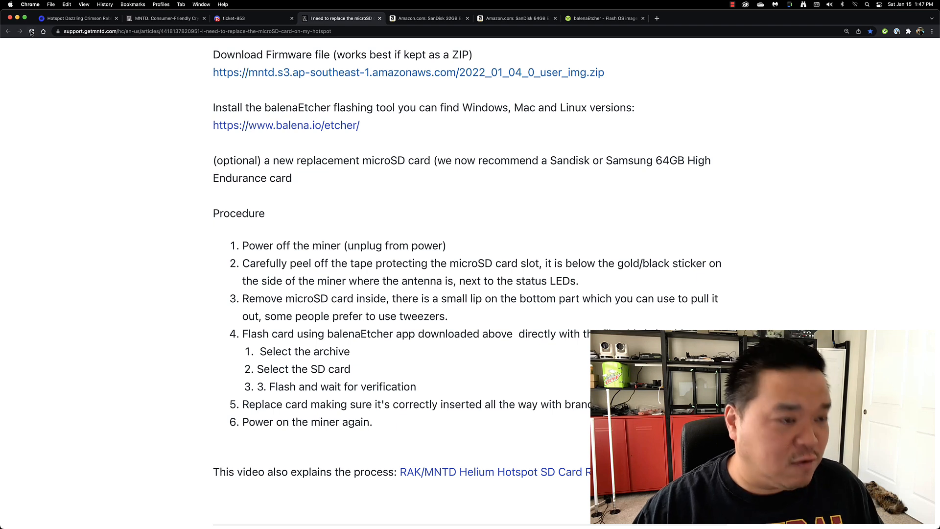
left_click(32, 32)
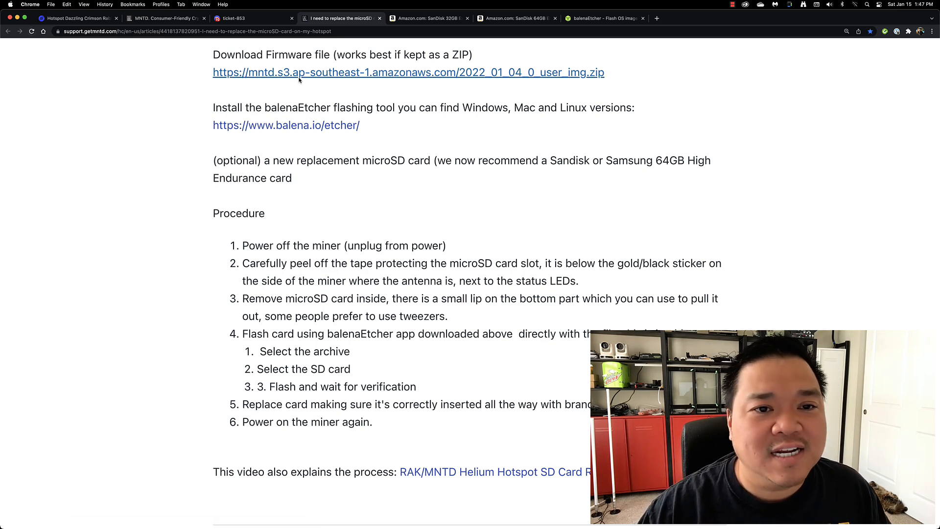
mouse_move(430, 83)
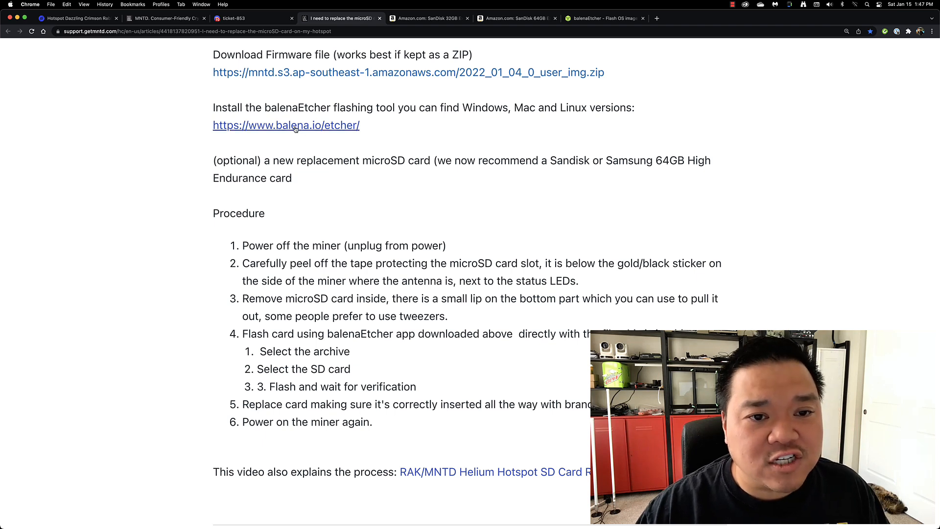
mouse_move(286, 124)
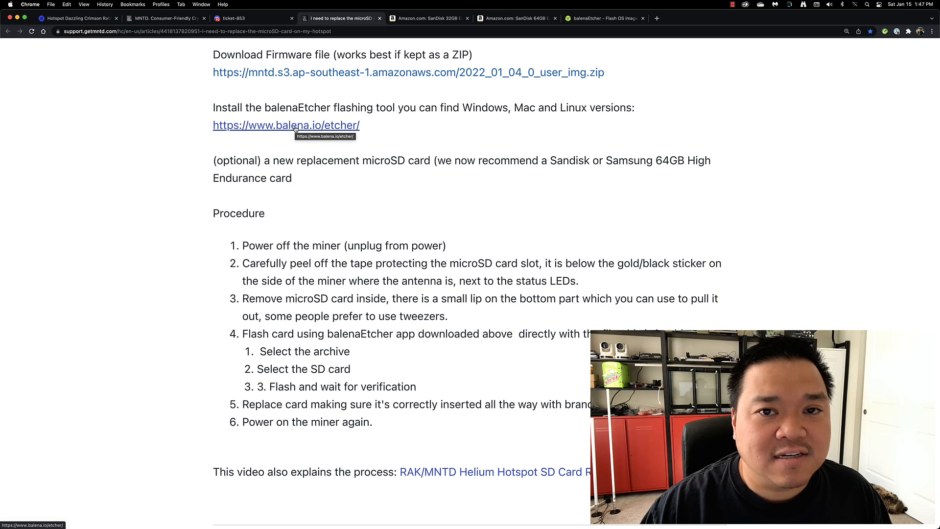
mouse_move(315, 186)
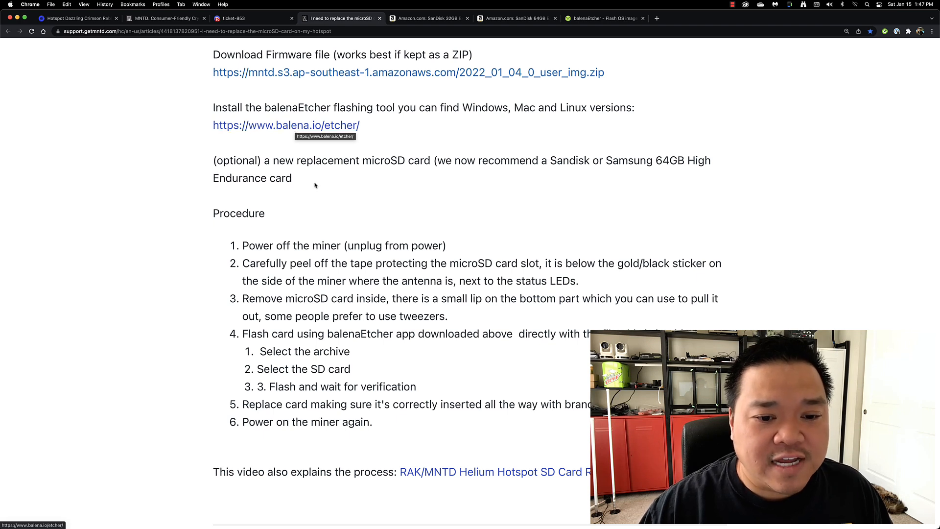
mouse_move(342, 203)
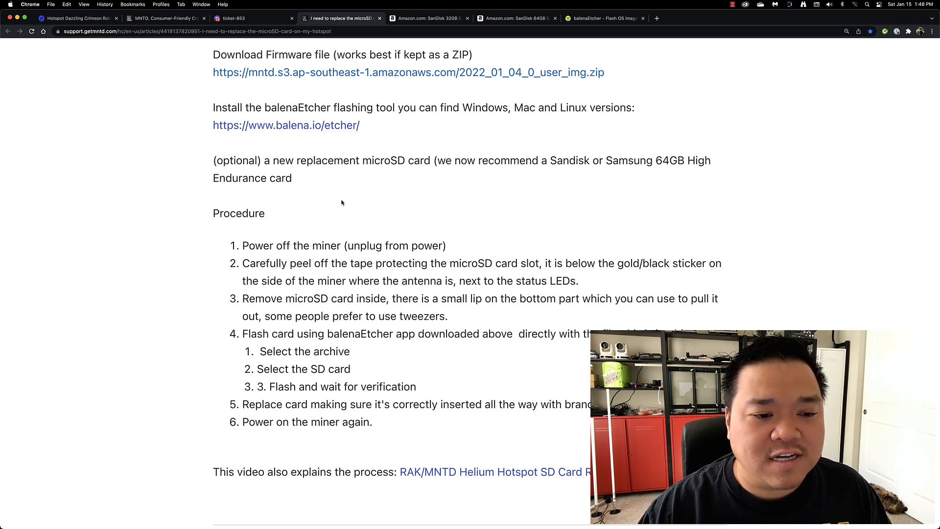
scroll("down", 3)
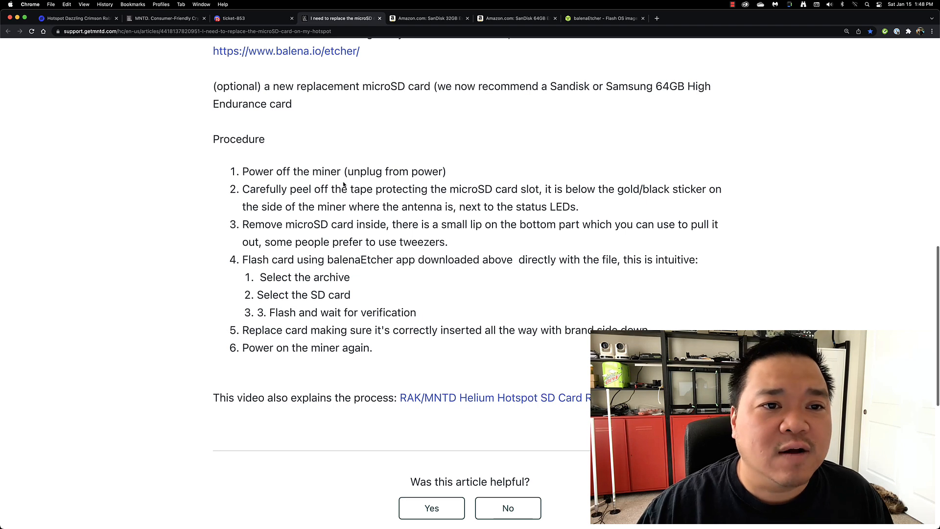
mouse_move(301, 112)
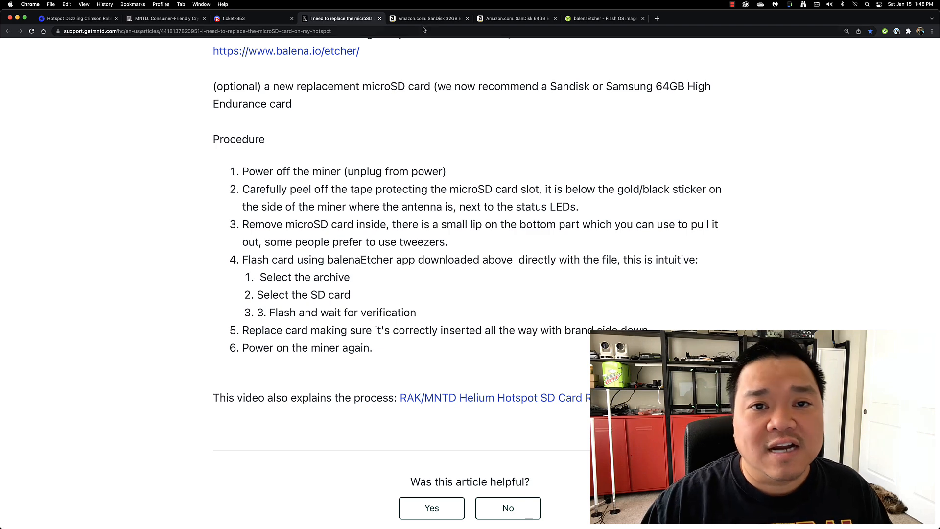
- Compare the Amazon SanDisk Extreme 32GB and 64GB microSD listings, finishing on the 32GB page
left_click(427, 18)
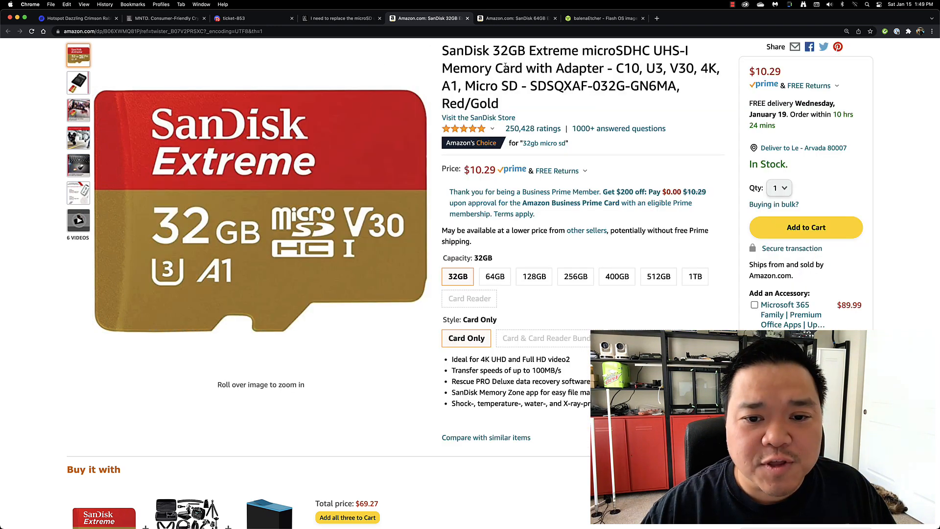
left_click(495, 276)
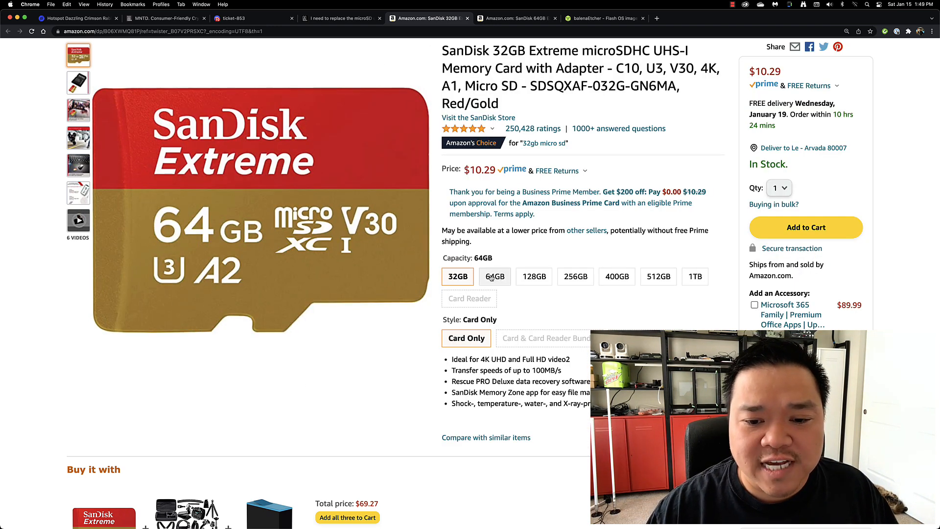
left_click(515, 18)
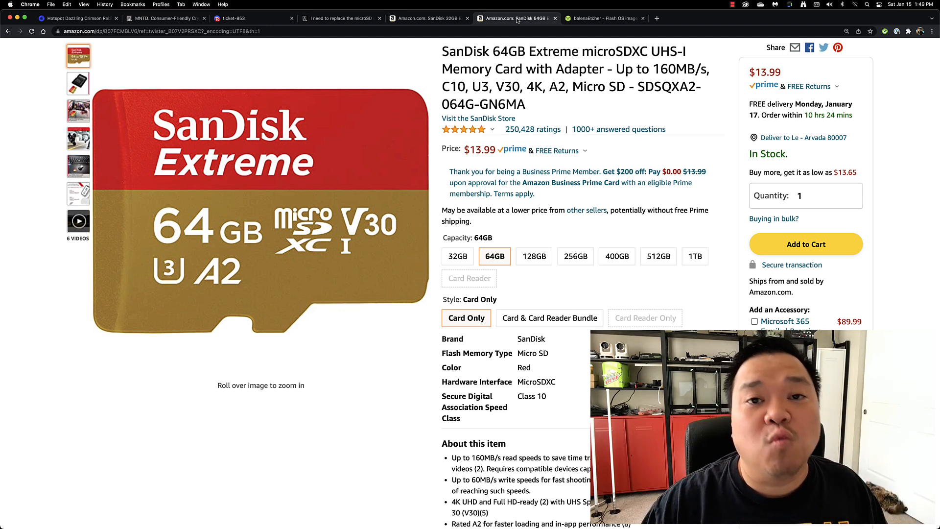
left_click(426, 18)
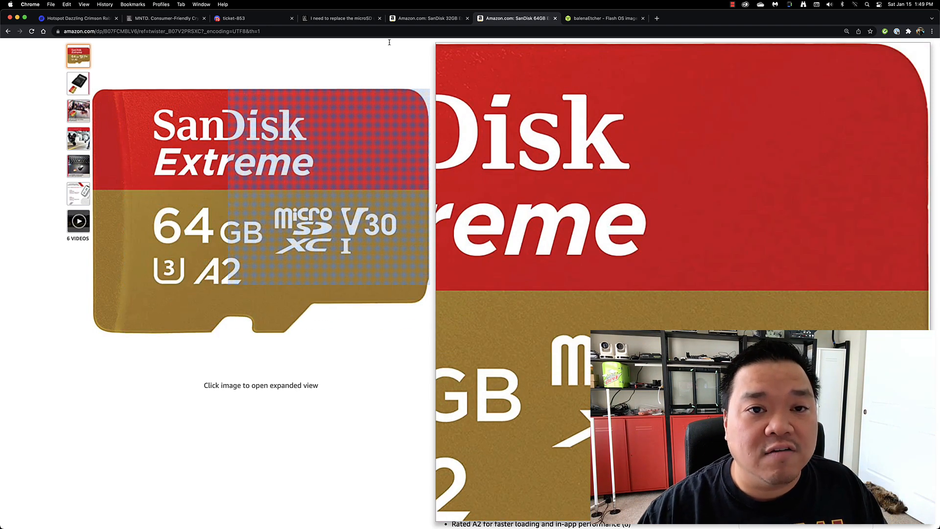
left_click(427, 18)
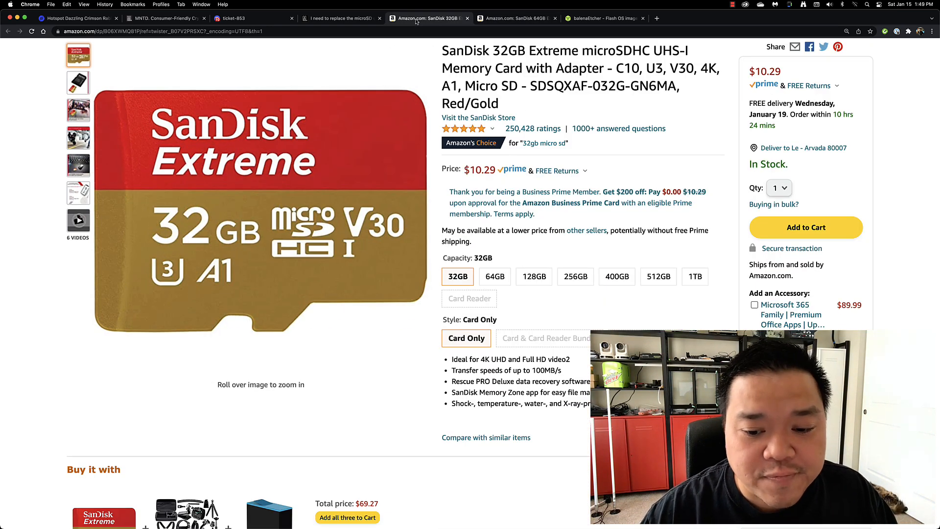
mouse_move(417, 21)
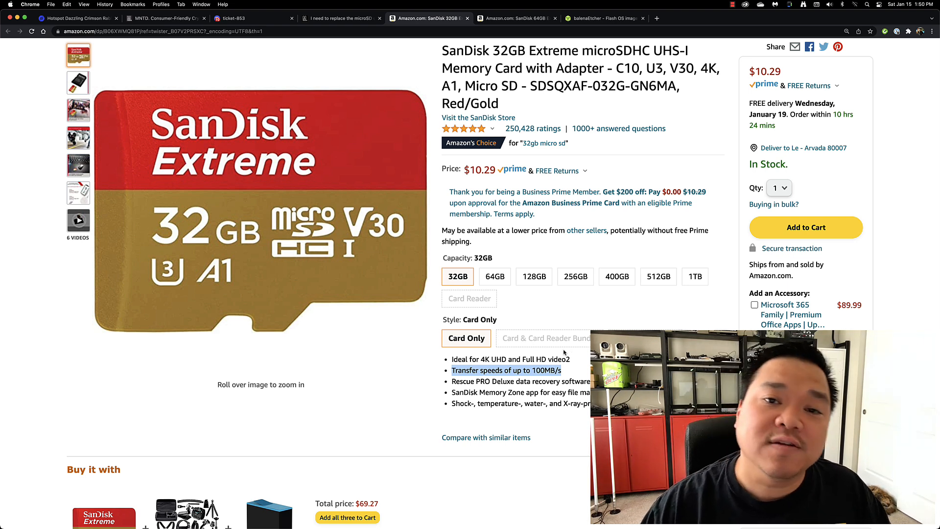
left_click(512, 17)
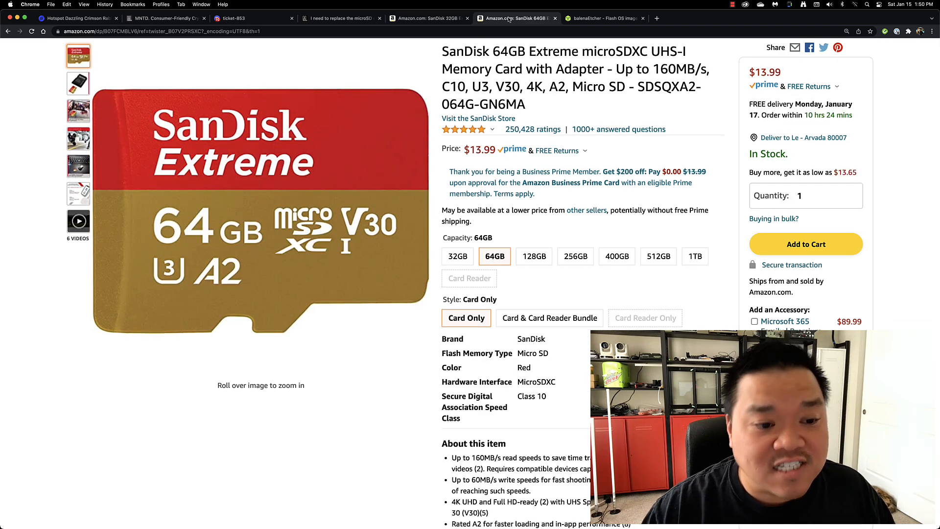
mouse_move(556, 402)
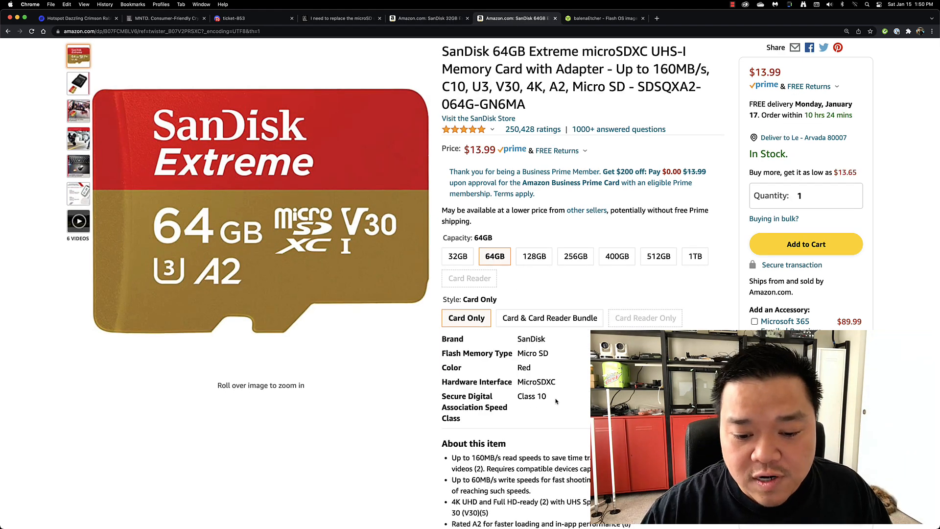
scroll("down", 3)
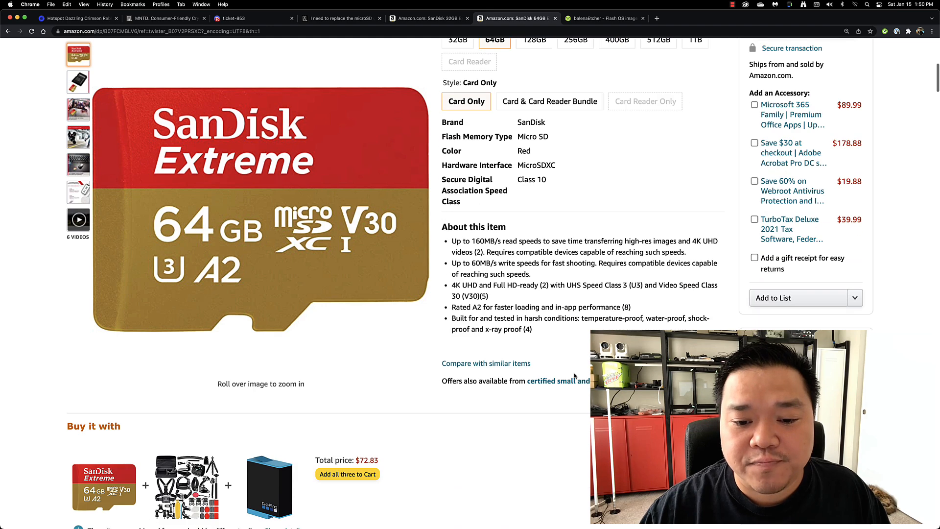
scroll("down", 3)
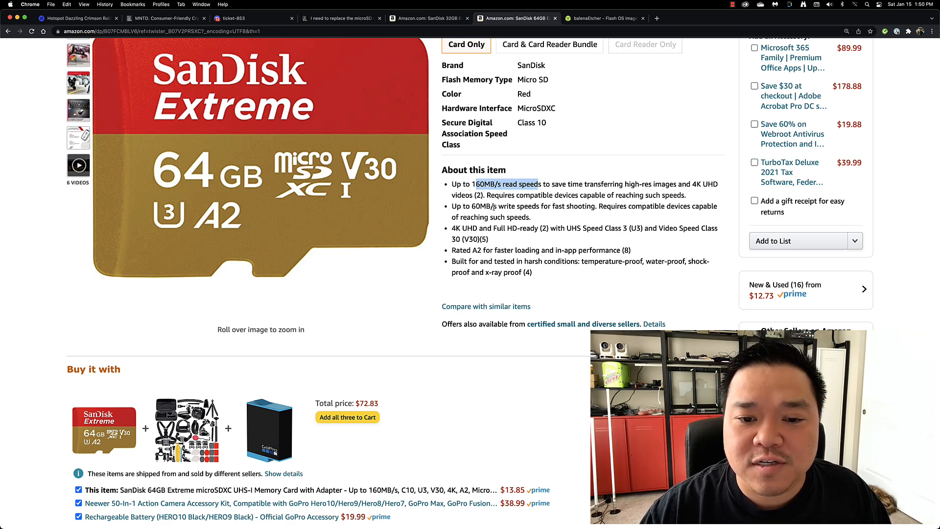
scroll("up", 3)
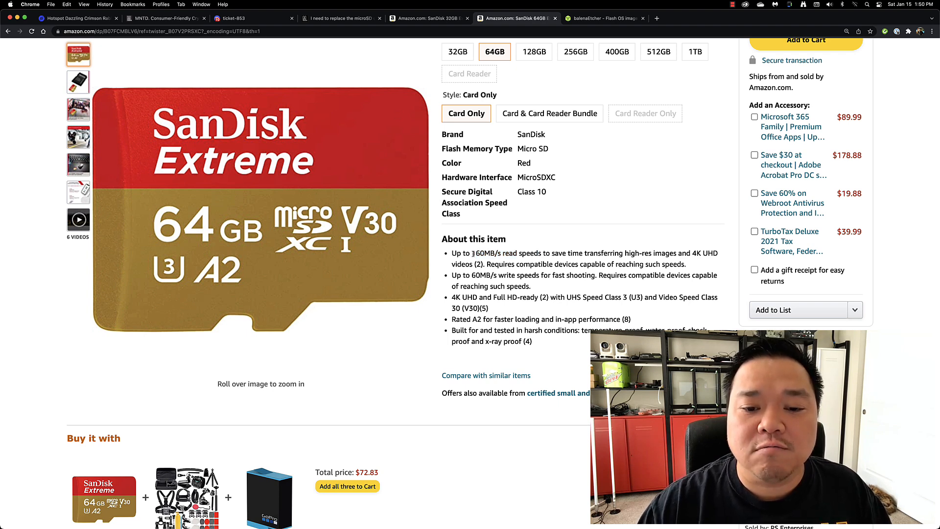
double_click(483, 253)
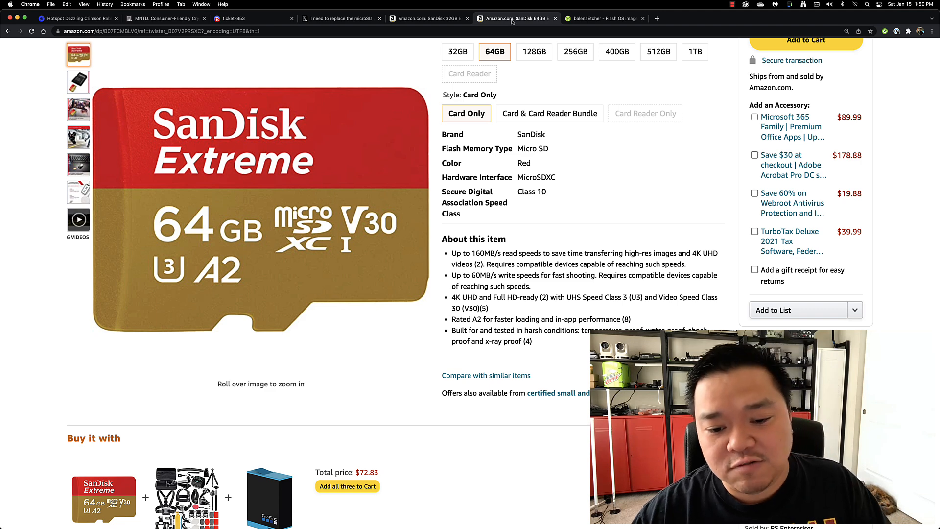
mouse_move(561, 90)
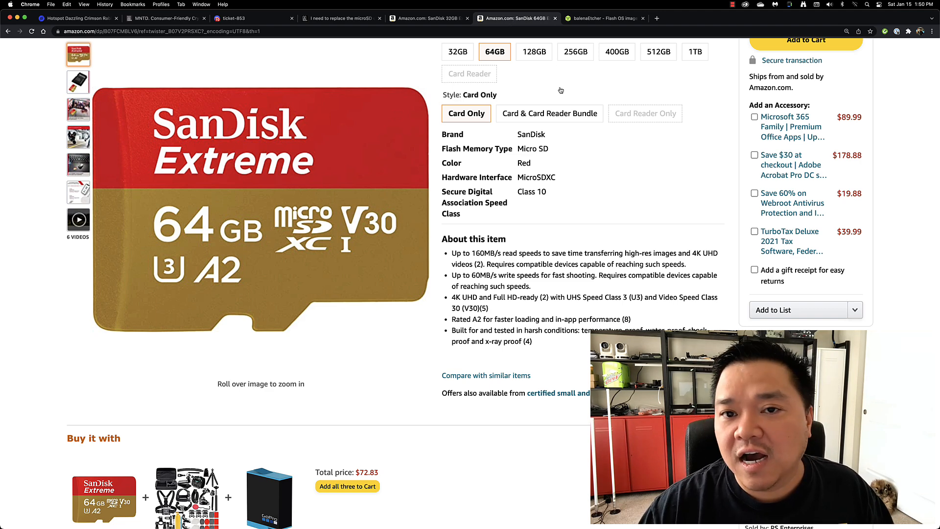
mouse_move(628, 166)
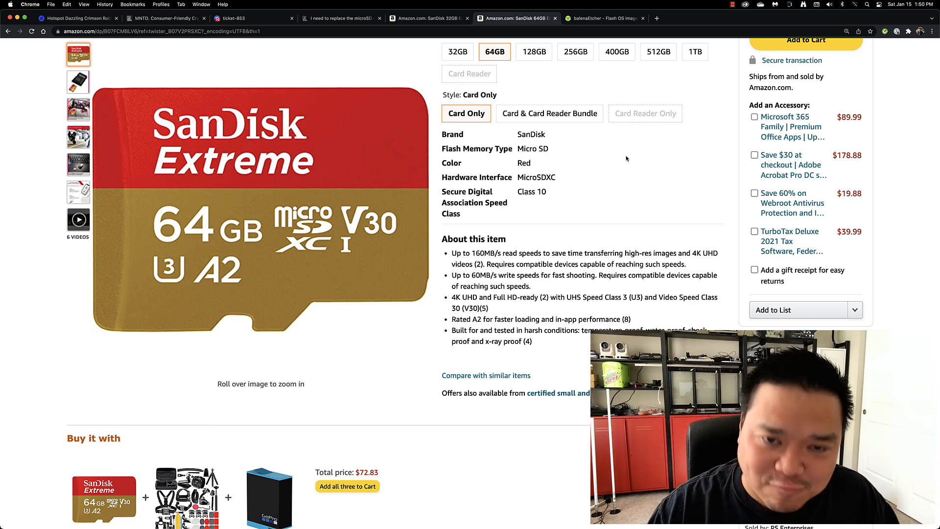
mouse_move(615, 152)
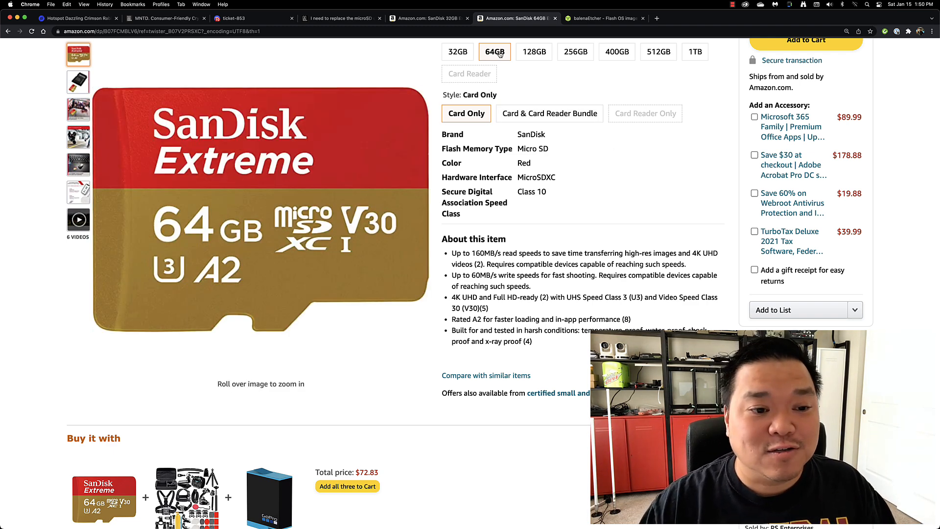
mouse_move(494, 52)
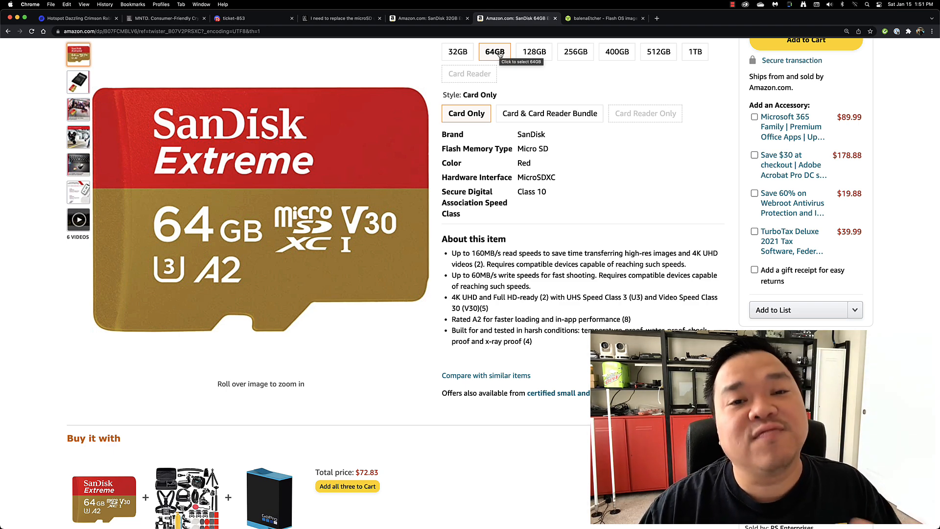
left_click(428, 18)
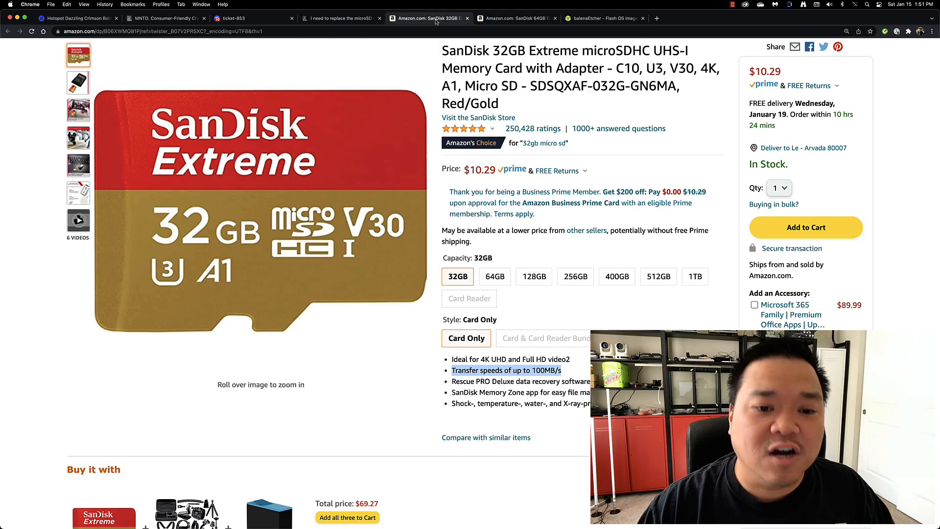
left_click(515, 18)
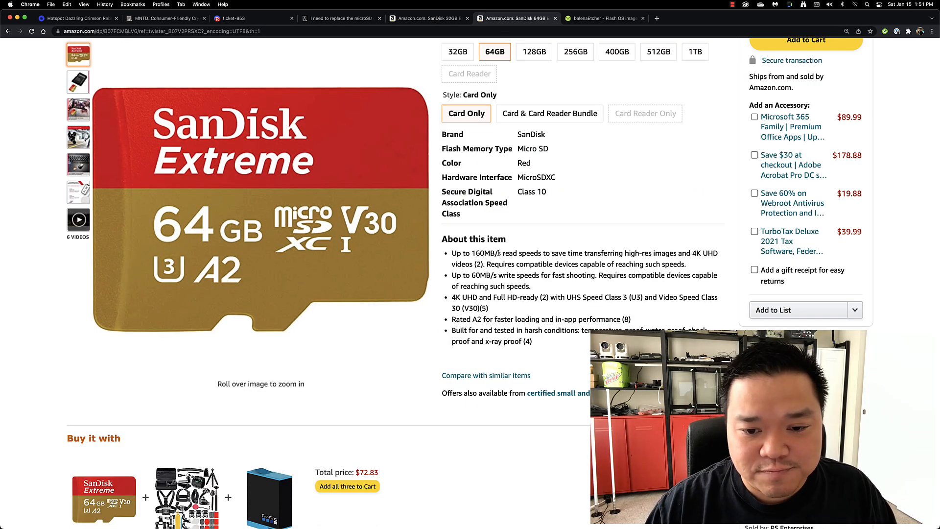
double_click(486, 253)
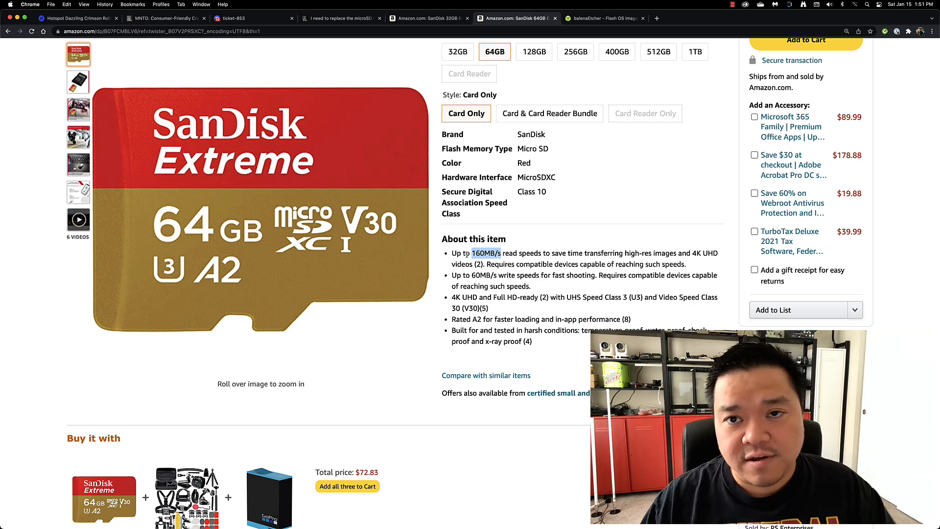
- Show the balenaEtcher download page and the Documents folder holding the 2022_01_04 firmware zip
left_click(602, 17)
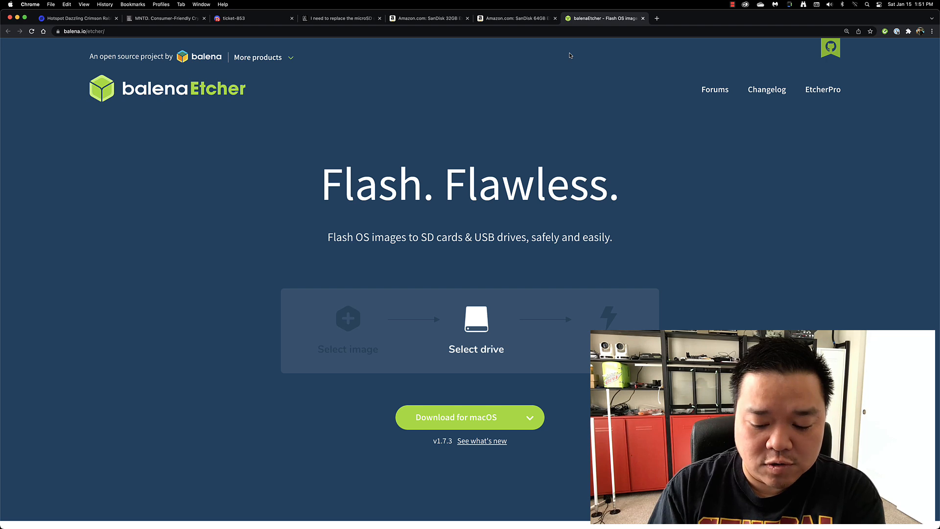
mouse_move(348, 318)
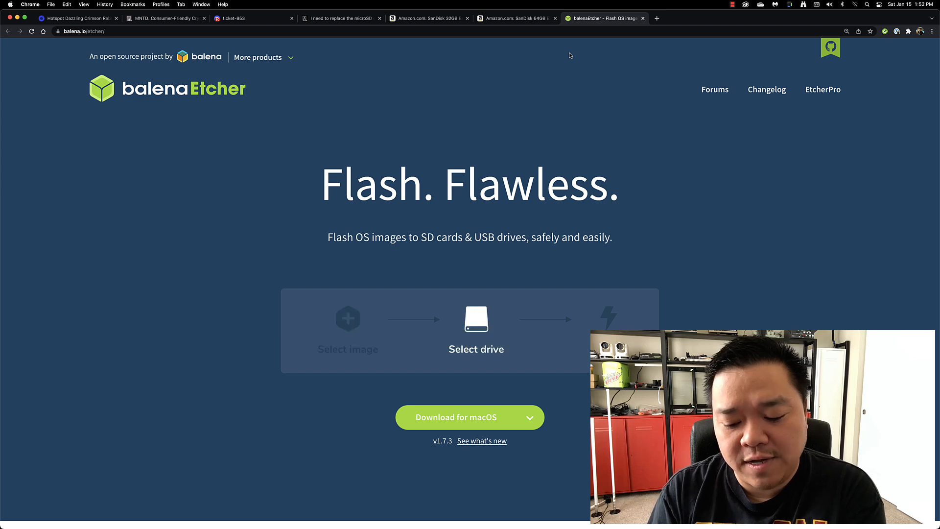
left_click(346, 318)
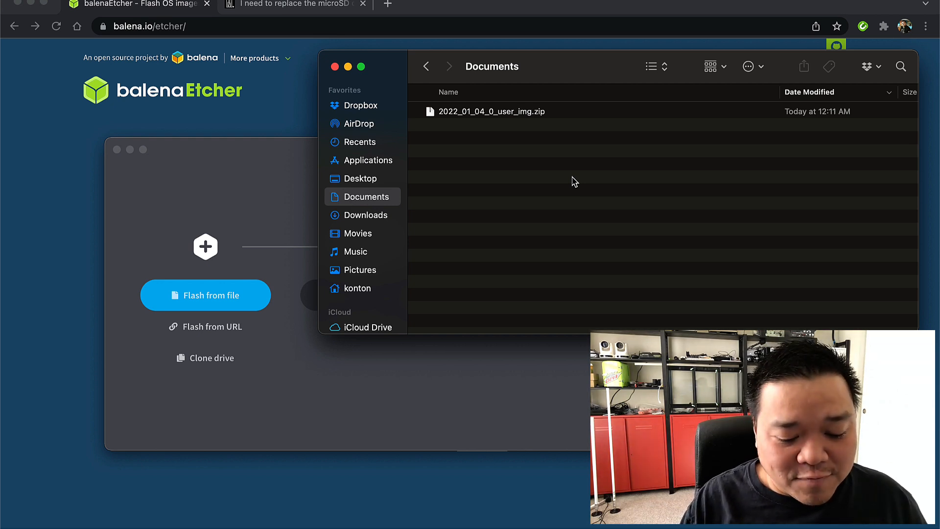
- Extract the zip and load 2022_01_04_0_user.img as the flash source in balenaEtcher
double_click(492, 111)
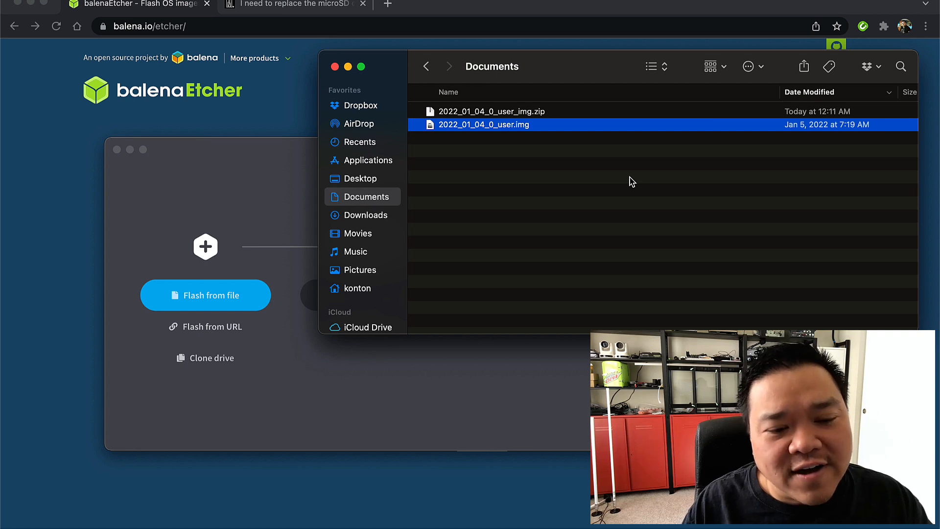
mouse_move(461, 255)
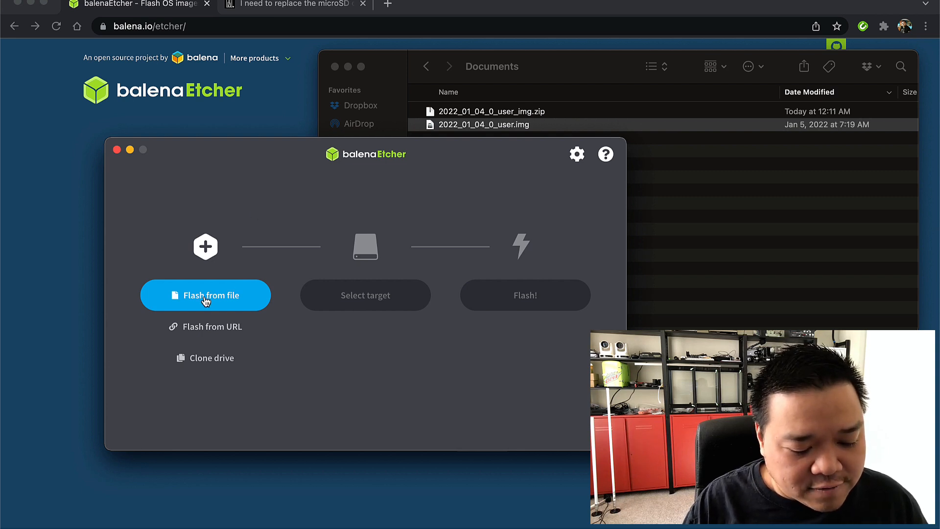
left_click(205, 295)
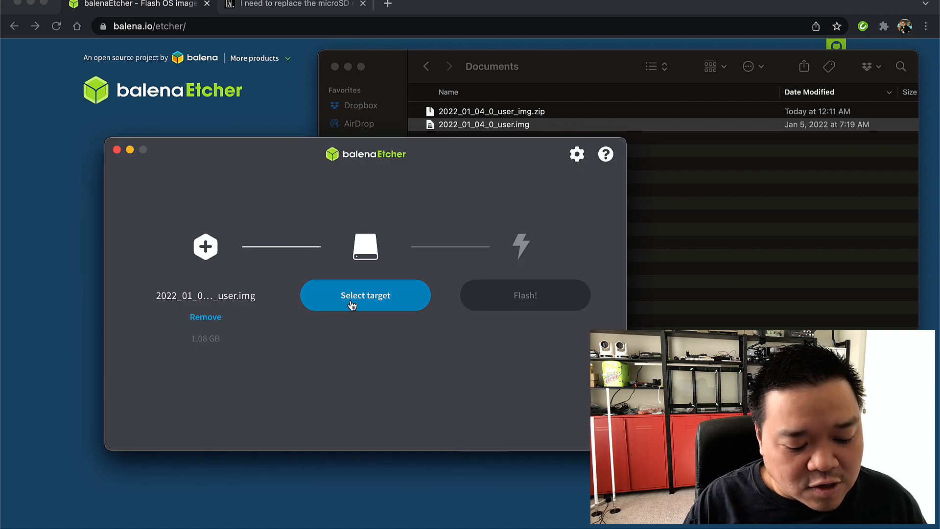
- Select the 63.9 GB Generic STORAGE DEVICE as target and start flashing, approving the password prompt
left_click(365, 295)
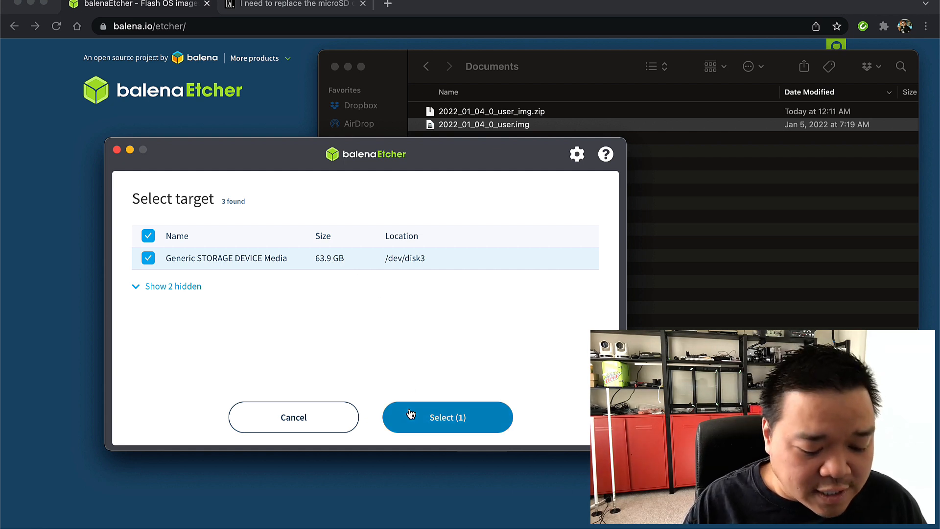
left_click(447, 417)
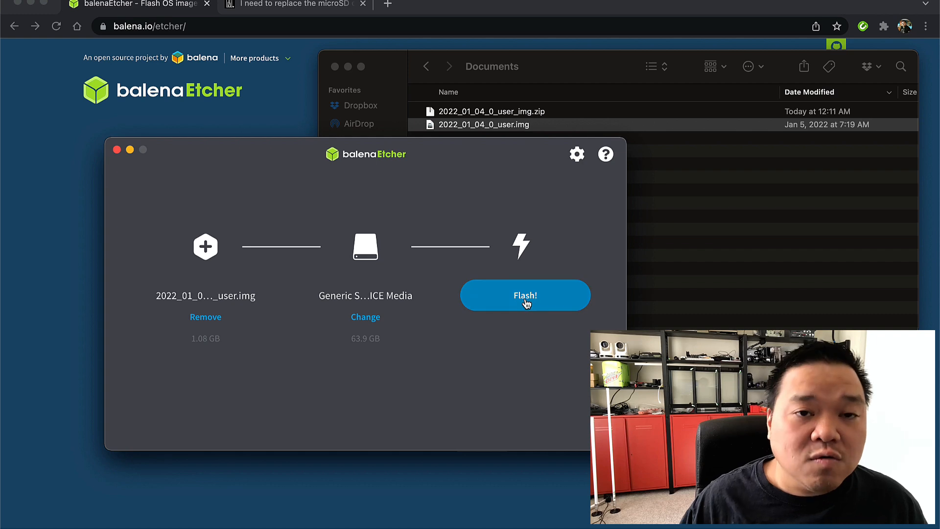
left_click(525, 295)
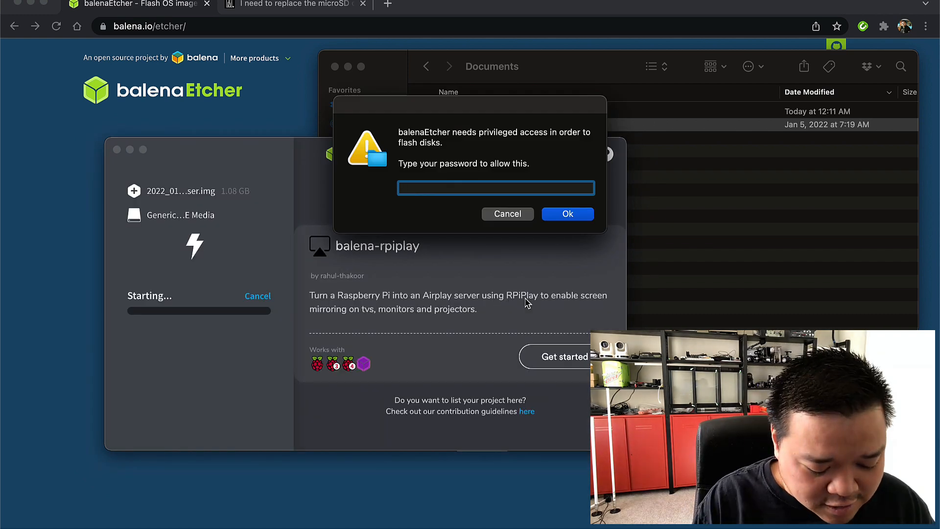
left_click(567, 213)
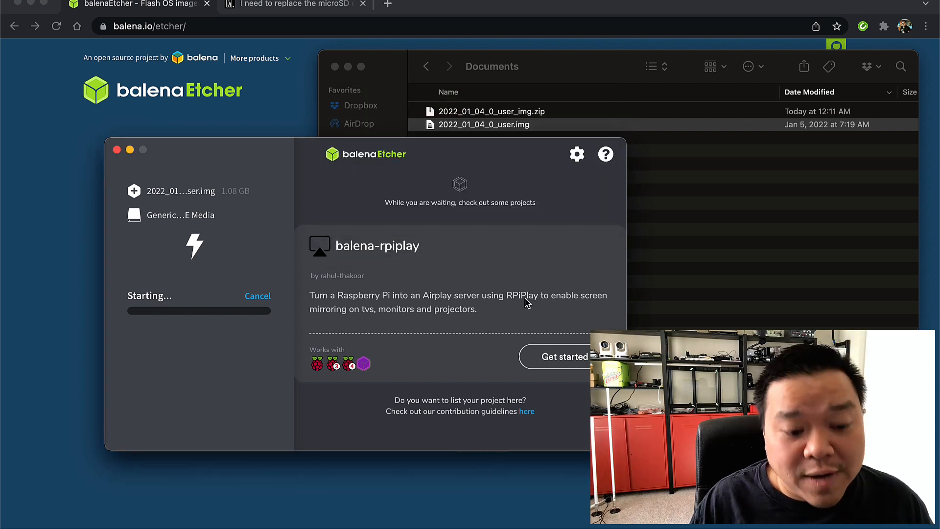